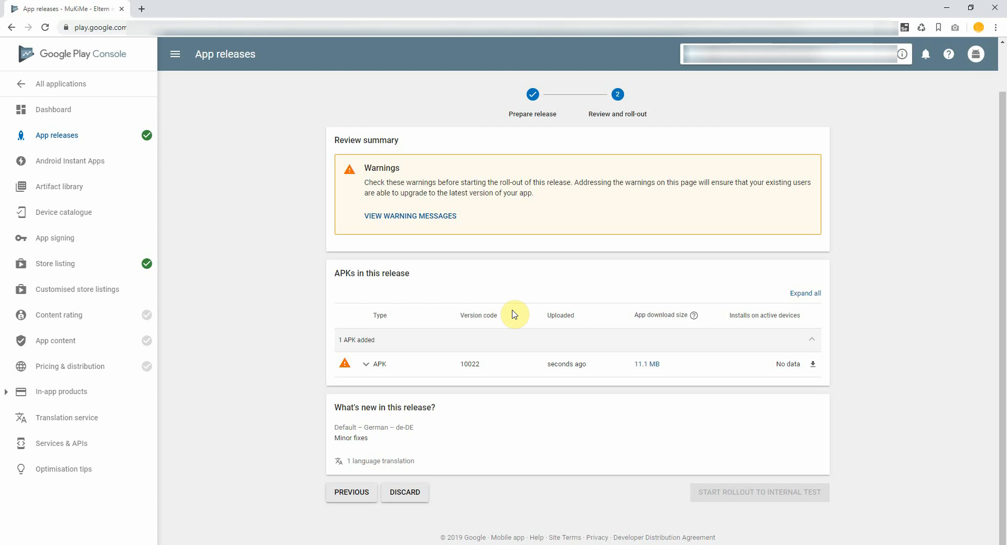
{"action": "mouse_move", "coordinate": [724, 511]}
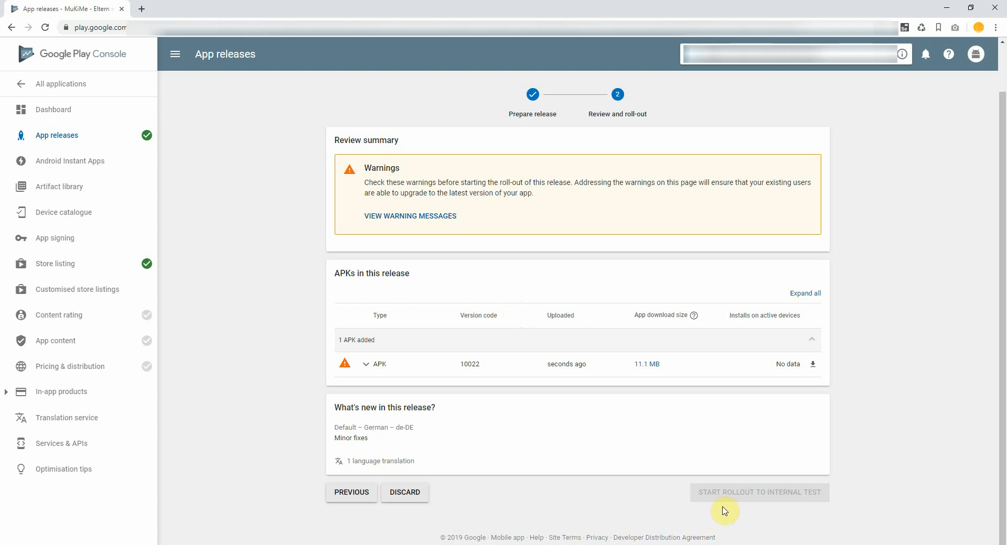
{"action": "mouse_move", "coordinate": [734, 506]}
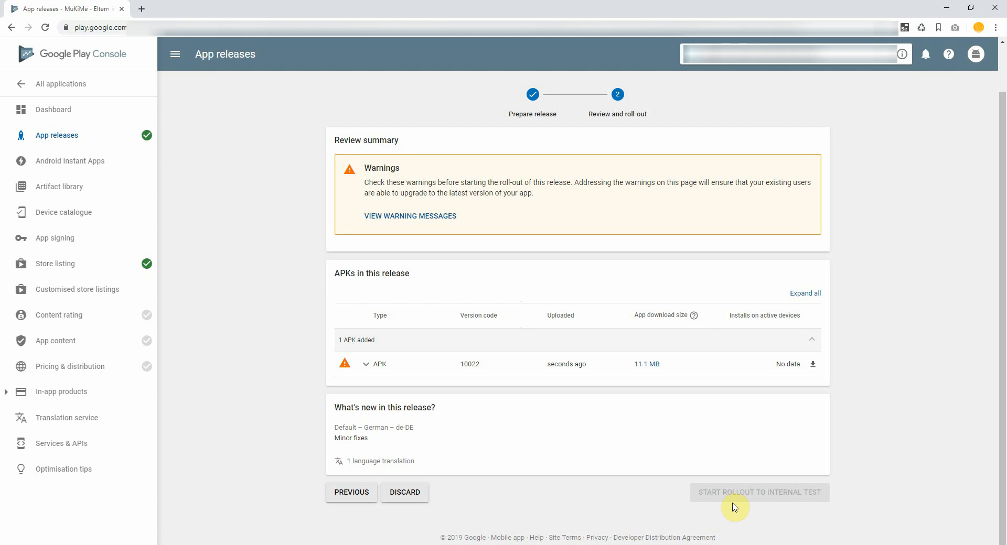
{"action": "mouse_move", "coordinate": [151, 144]}
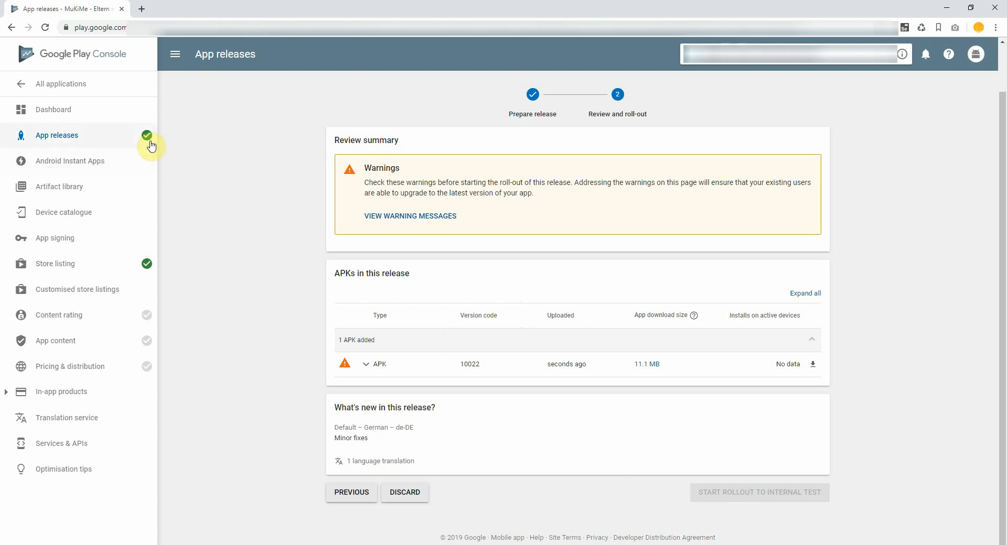
{"action": "mouse_move", "coordinate": [148, 270]}
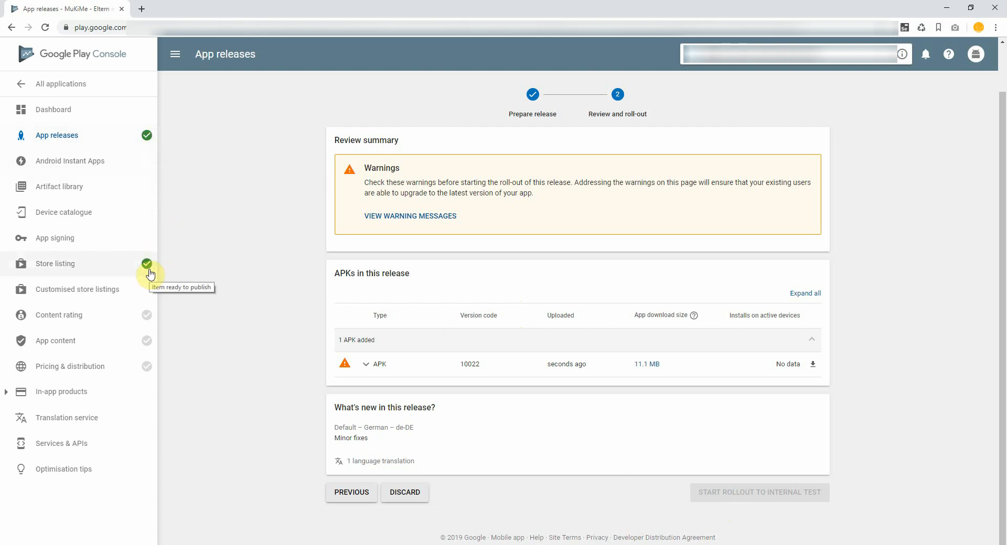
{"action": "mouse_move", "coordinate": [147, 381]}
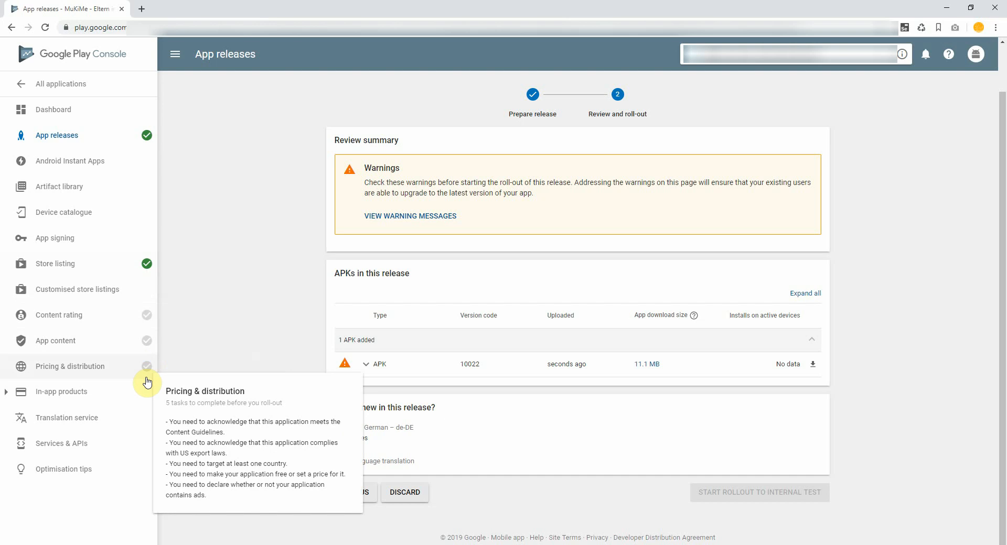
{"action": "mouse_move", "coordinate": [146, 321]}
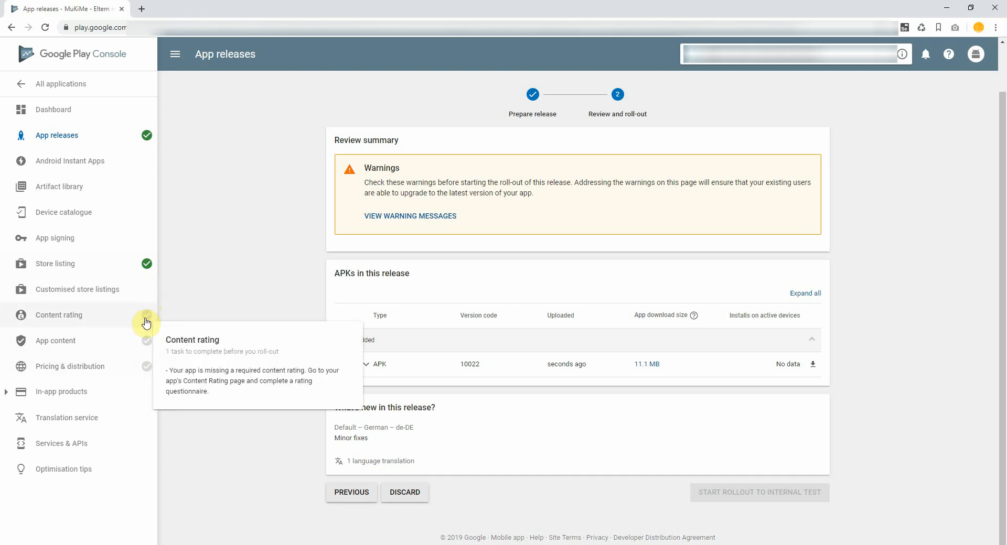
{"action": "mouse_move", "coordinate": [160, 373]}
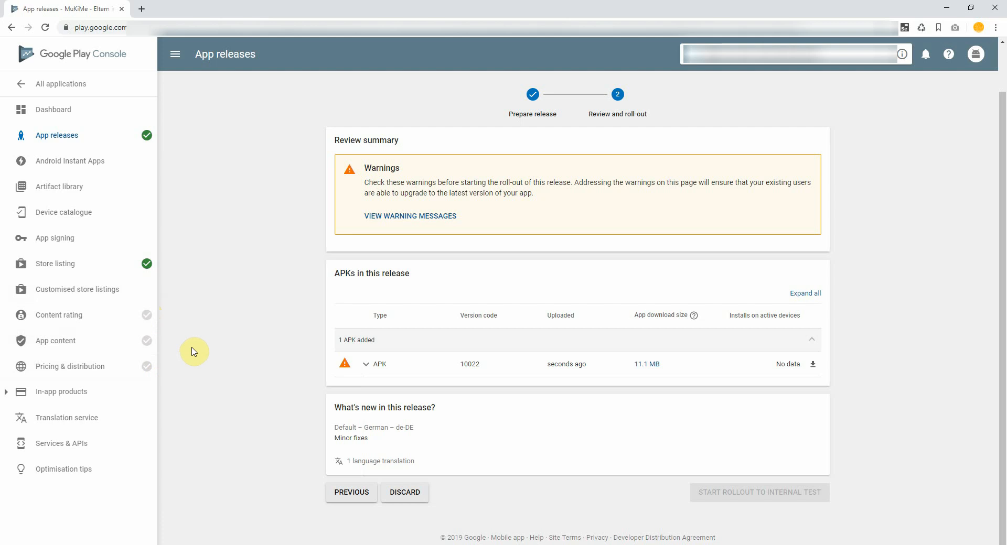
{"action": "mouse_move", "coordinate": [147, 320]}
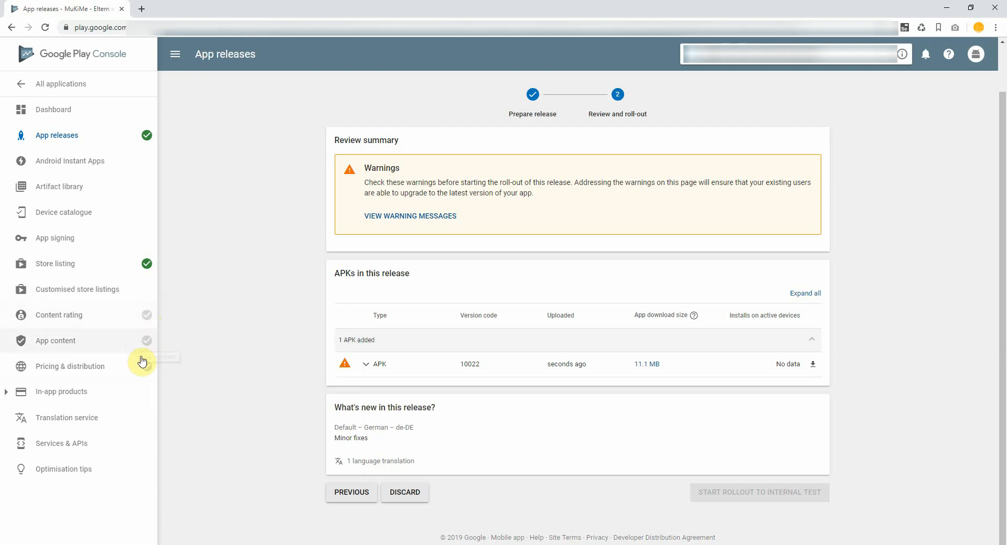
{"action": "mouse_move", "coordinate": [148, 369]}
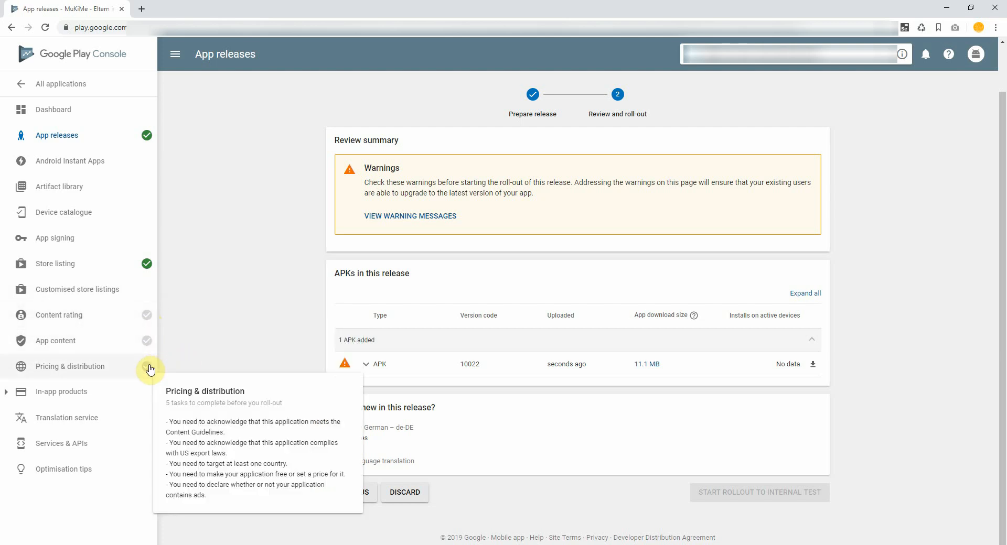